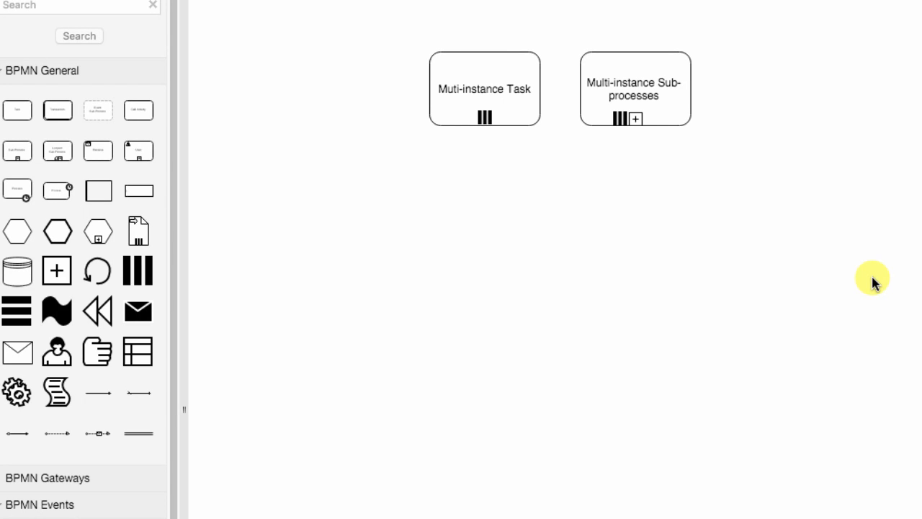
{"action": "mouse_move", "coordinate": [874, 262]}
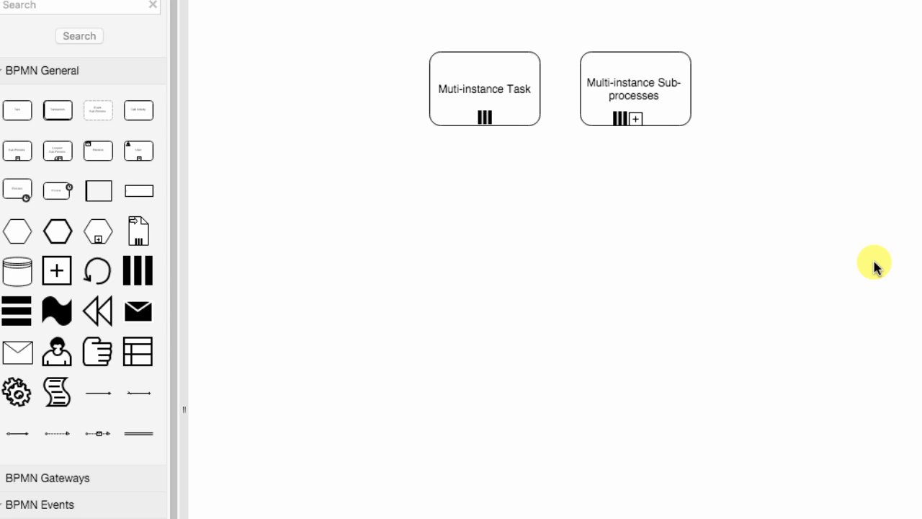
{"action": "mouse_move", "coordinate": [798, 242]}
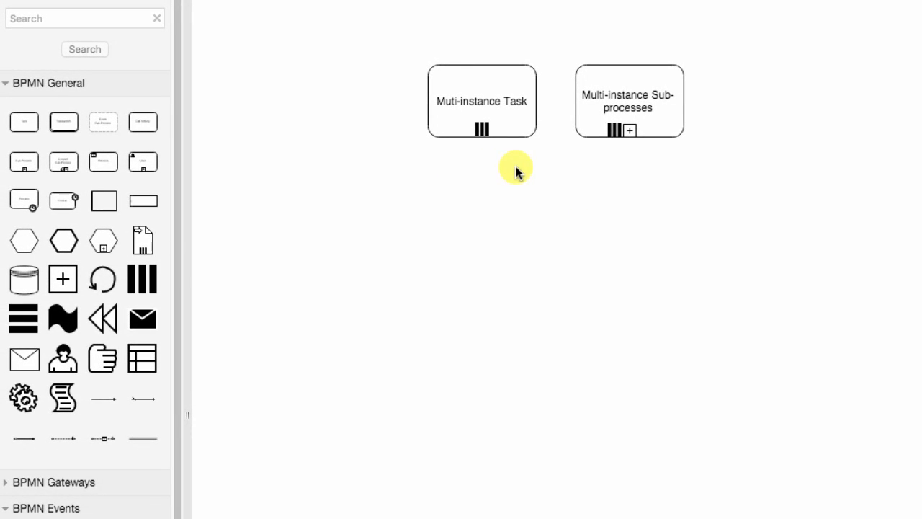
{"action": "mouse_move", "coordinate": [634, 167]}
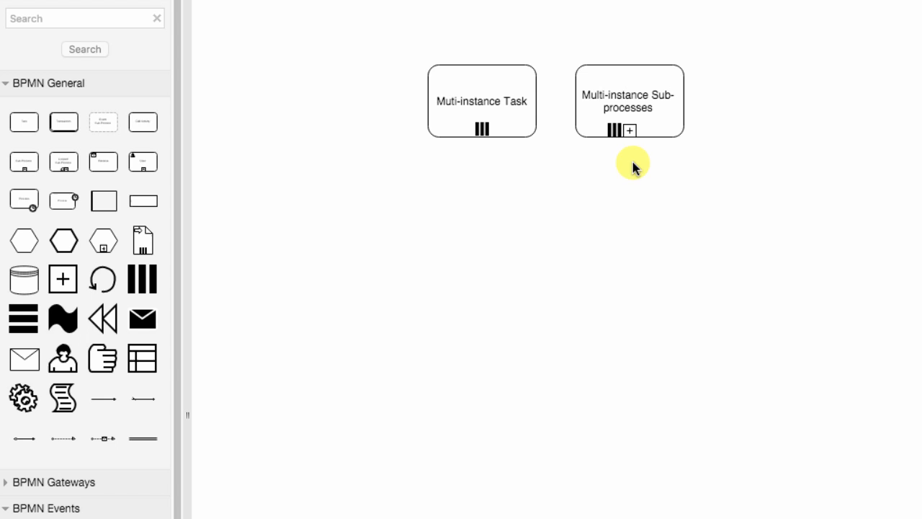
{"action": "mouse_move", "coordinate": [489, 165]}
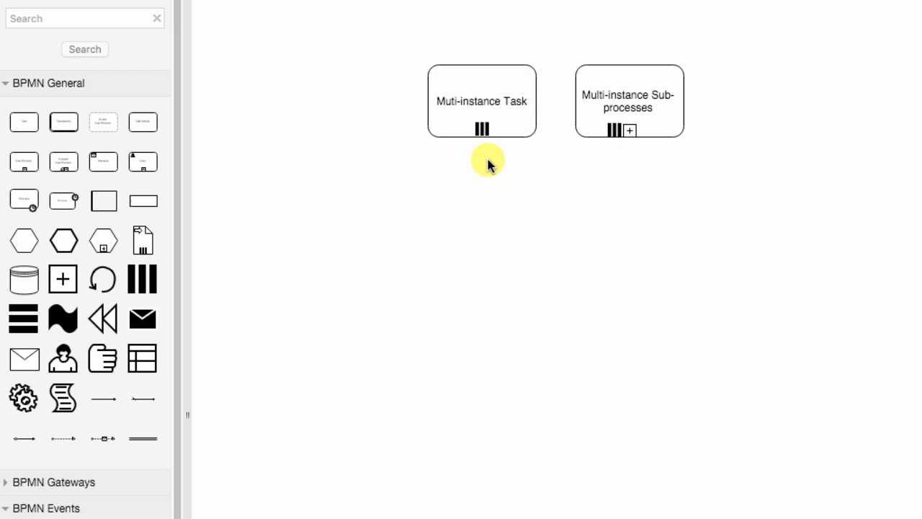
{"action": "mouse_move", "coordinate": [251, 296]}
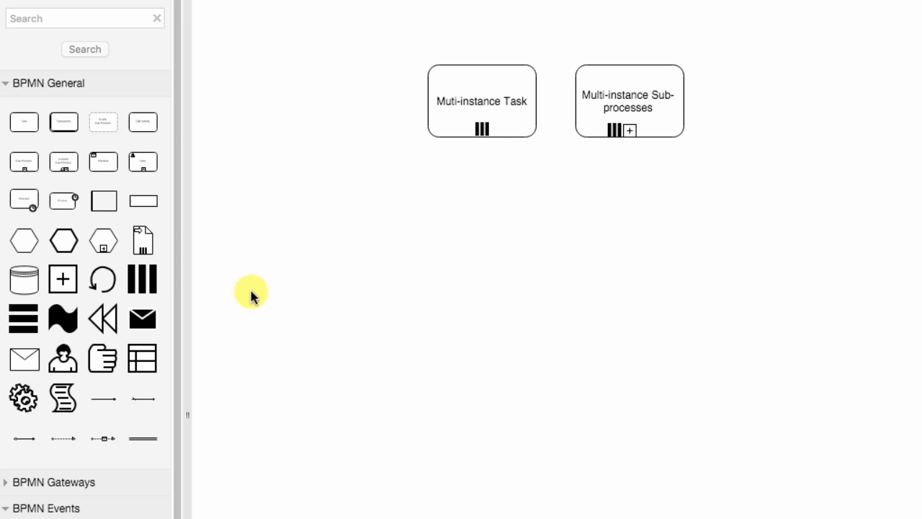
{"action": "mouse_move", "coordinate": [546, 172]}
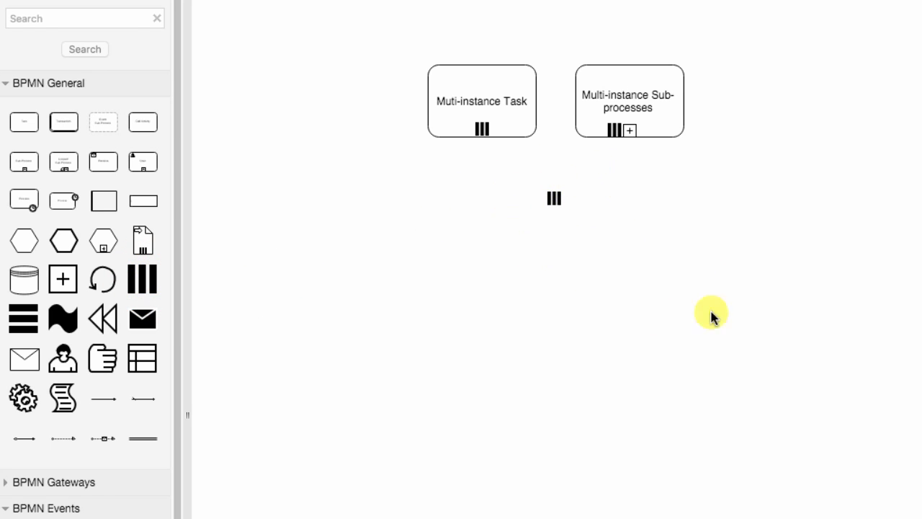
{"action": "mouse_move", "coordinate": [814, 232]}
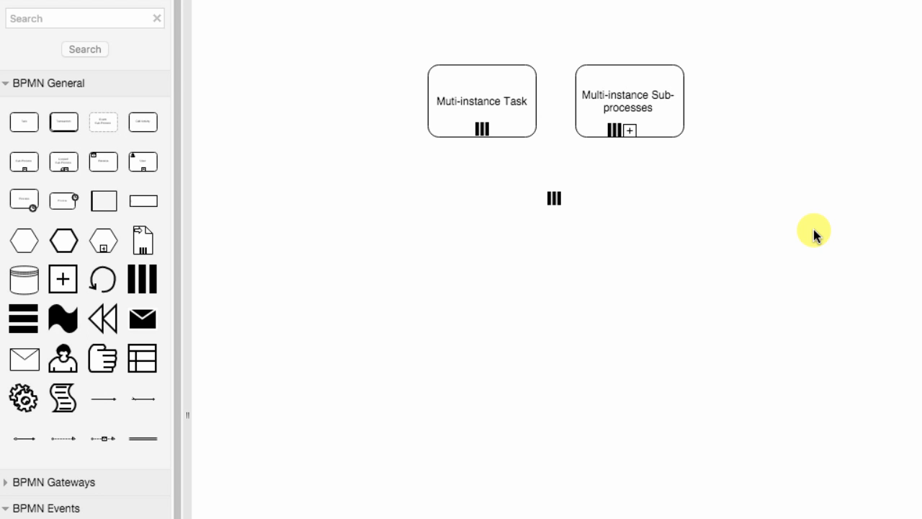
{"action": "mouse_move", "coordinate": [605, 343]}
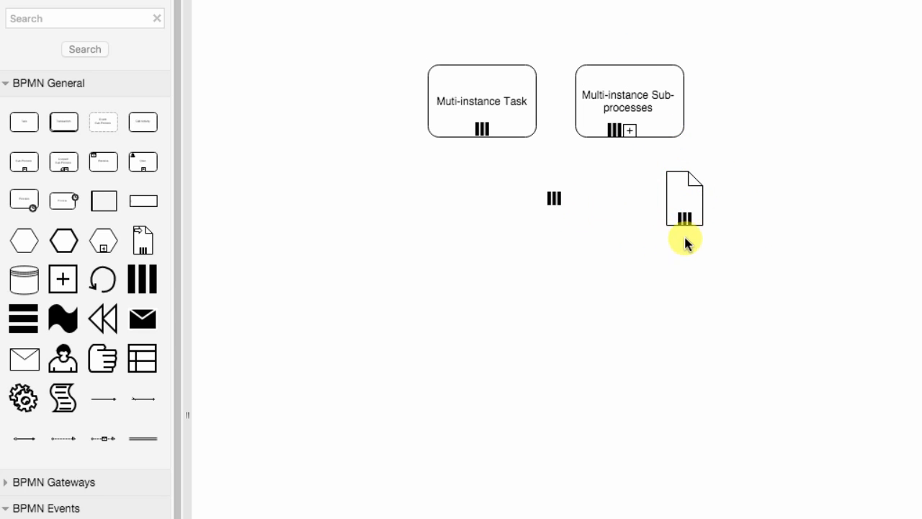
{"action": "mouse_move", "coordinate": [695, 249]}
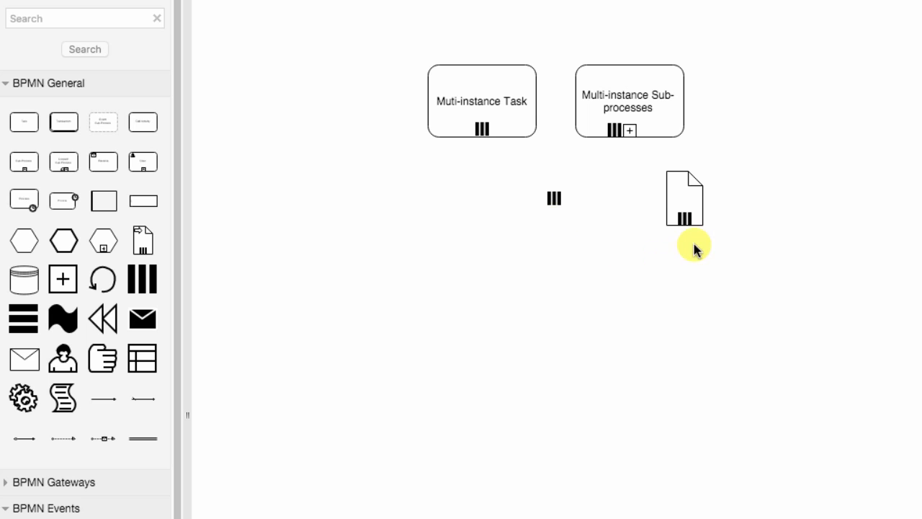
- Select the new data collection shape and show the prepared insurance-claim BPMN diagram with three pools
{"action": "left_click", "coordinate": [684, 198]}
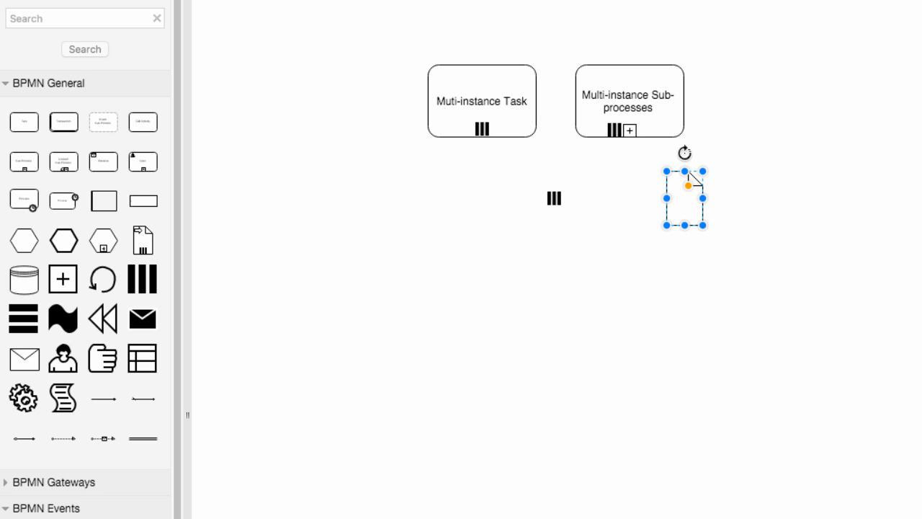
{"action": "left_click", "coordinate": [793, 194]}
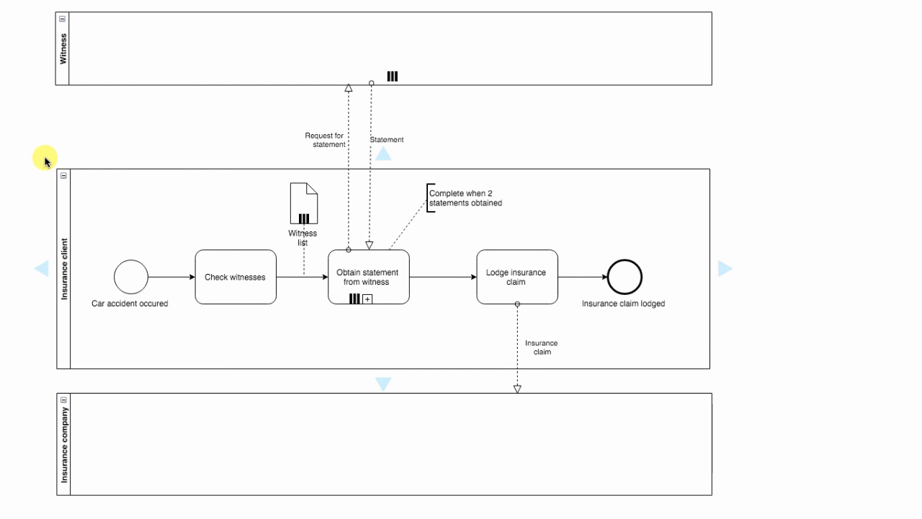
{"action": "mouse_move", "coordinate": [31, 209]}
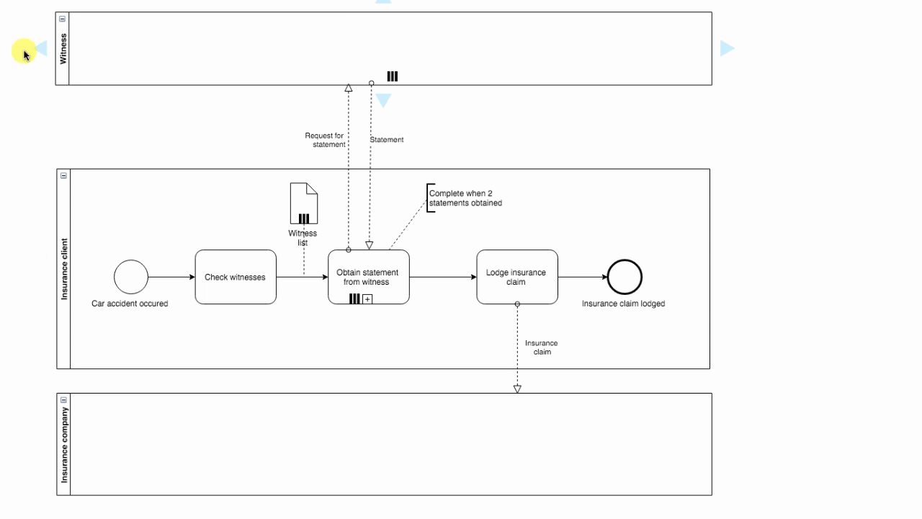
{"action": "mouse_move", "coordinate": [39, 415]}
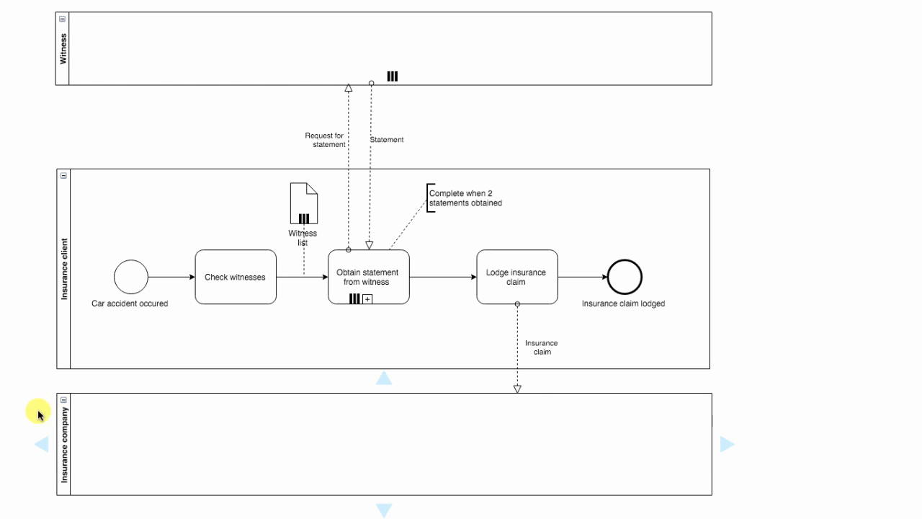
{"action": "mouse_move", "coordinate": [47, 161]}
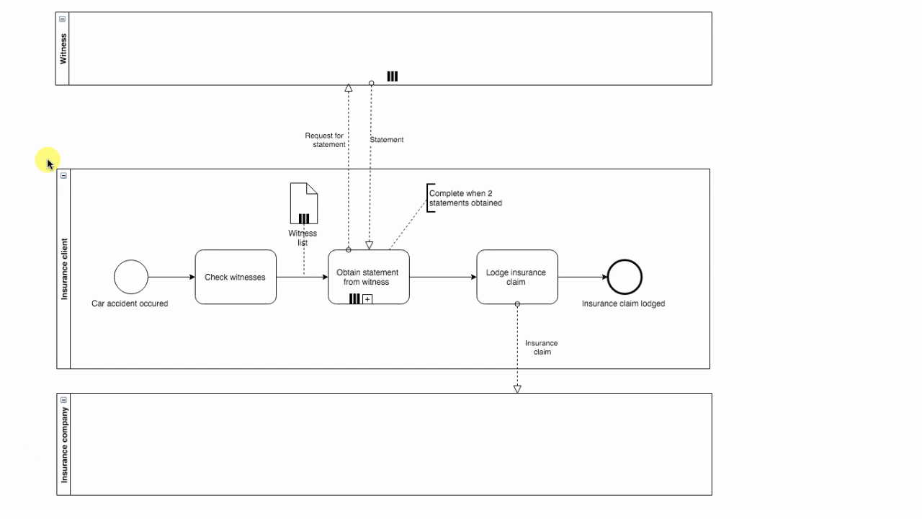
{"action": "left_click", "coordinate": [170, 327]}
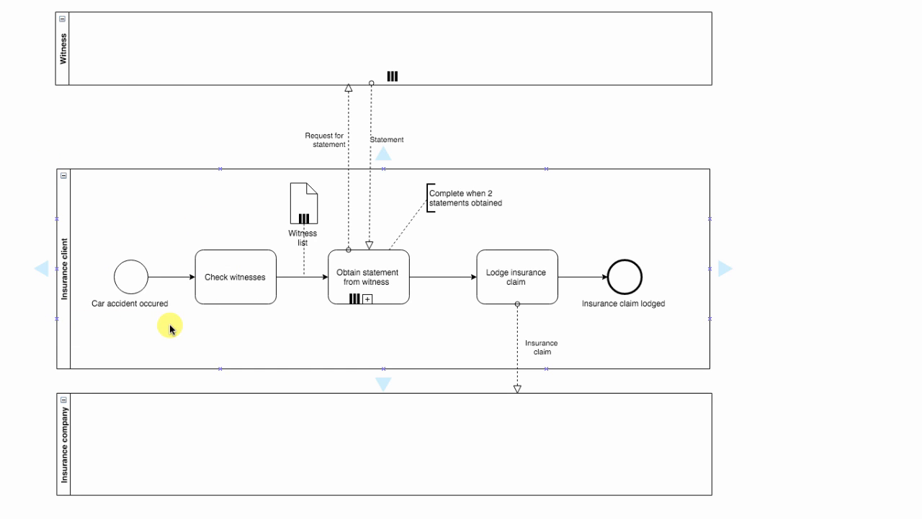
{"action": "mouse_move", "coordinate": [282, 193]}
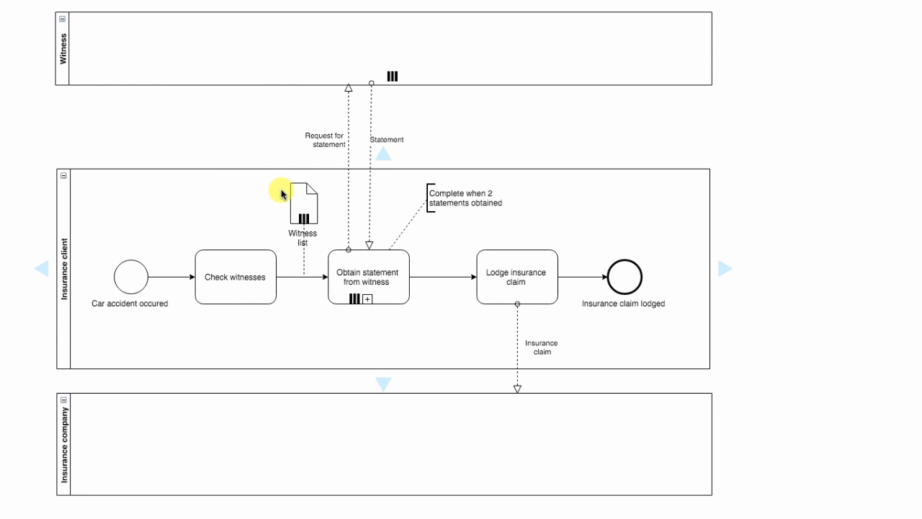
{"action": "left_click", "coordinate": [281, 186]}
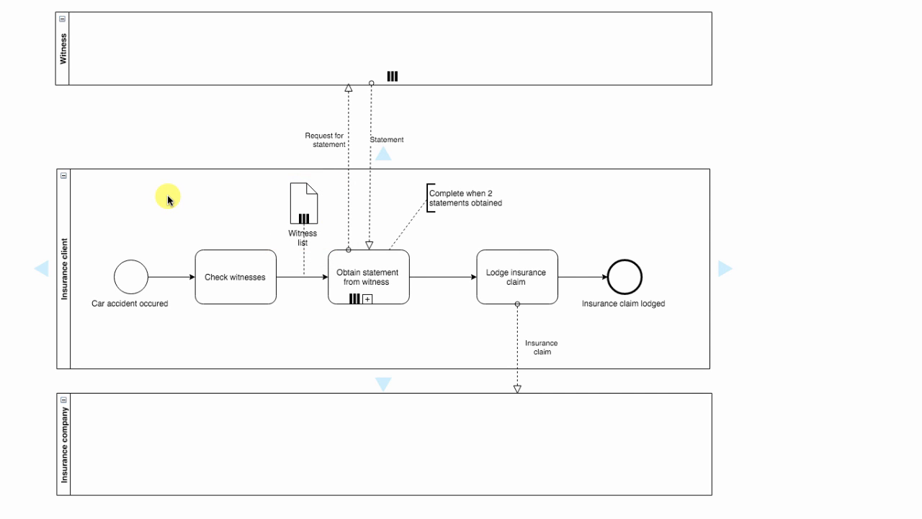
{"action": "mouse_move", "coordinate": [438, 339]}
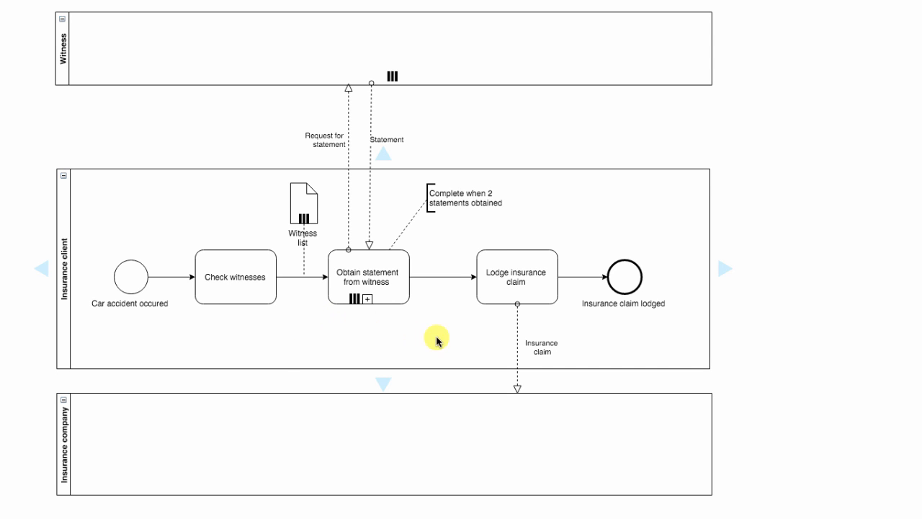
{"action": "mouse_move", "coordinate": [396, 322]}
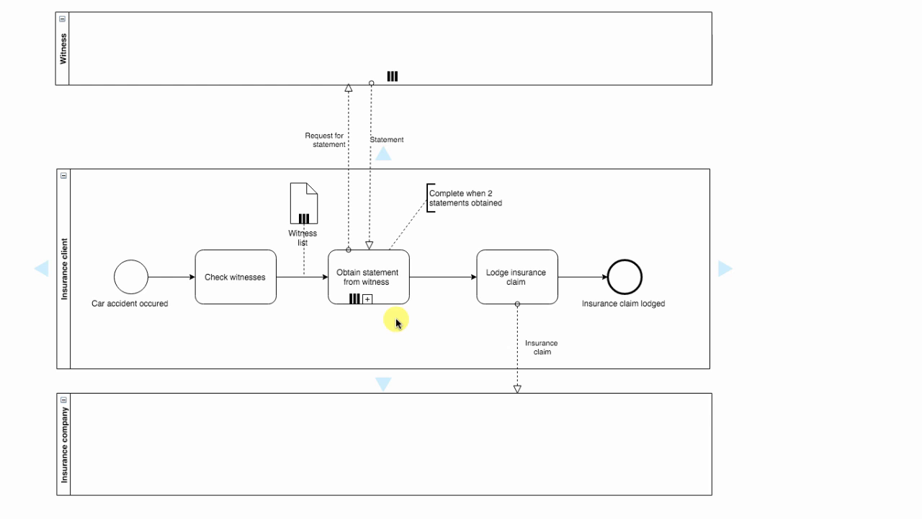
{"action": "mouse_move", "coordinate": [357, 244]}
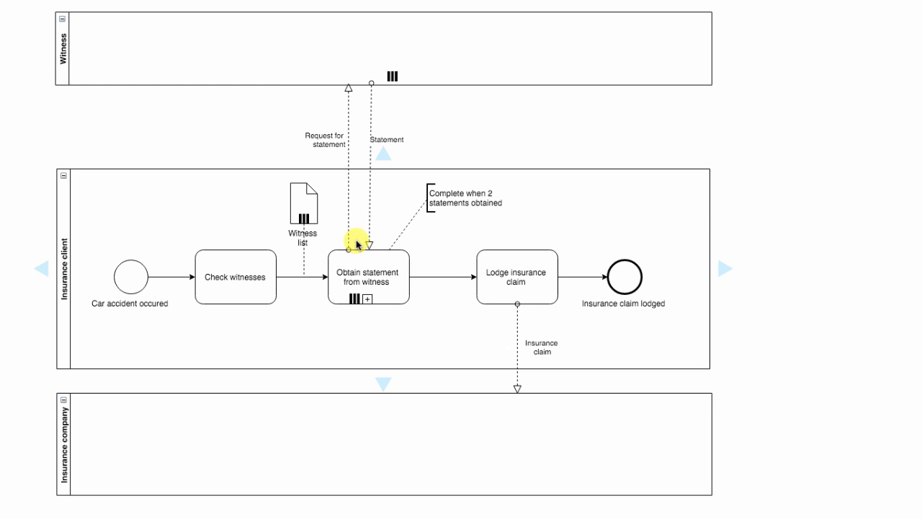
{"action": "mouse_move", "coordinate": [299, 120]}
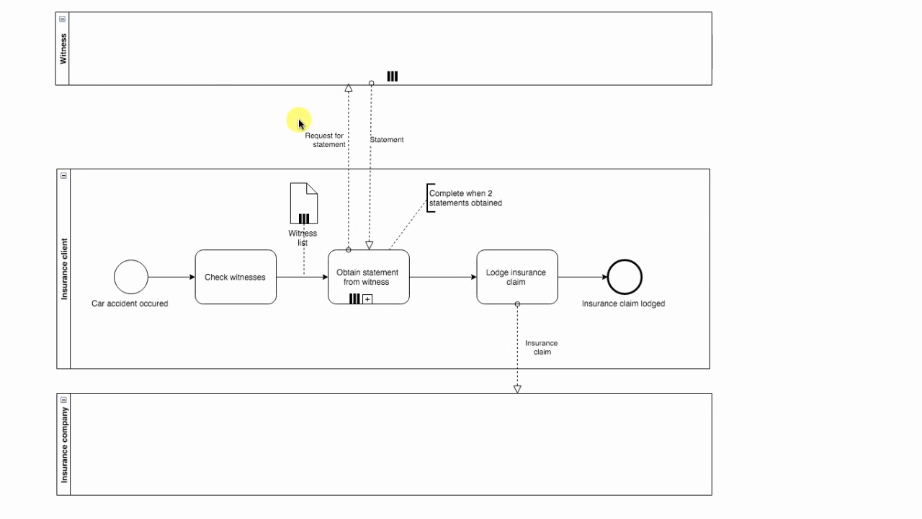
{"action": "mouse_move", "coordinate": [385, 175]}
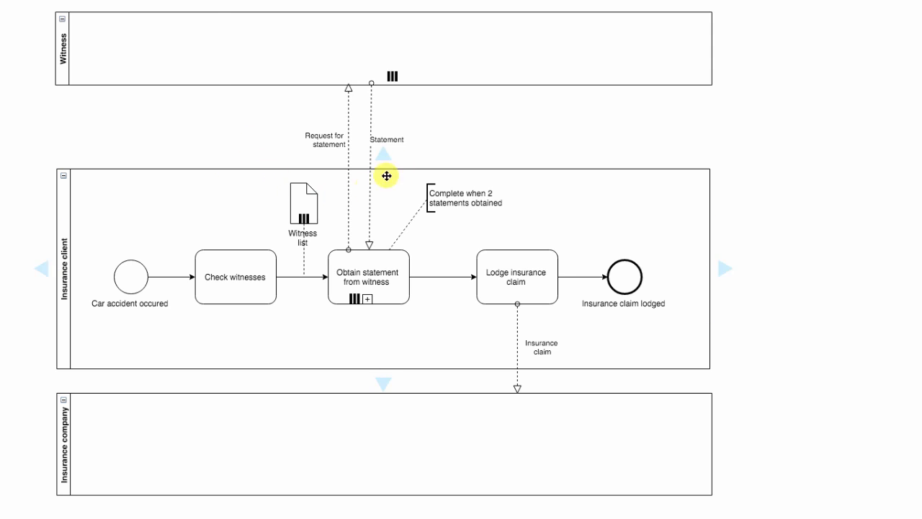
{"action": "left_click", "coordinate": [368, 277]}
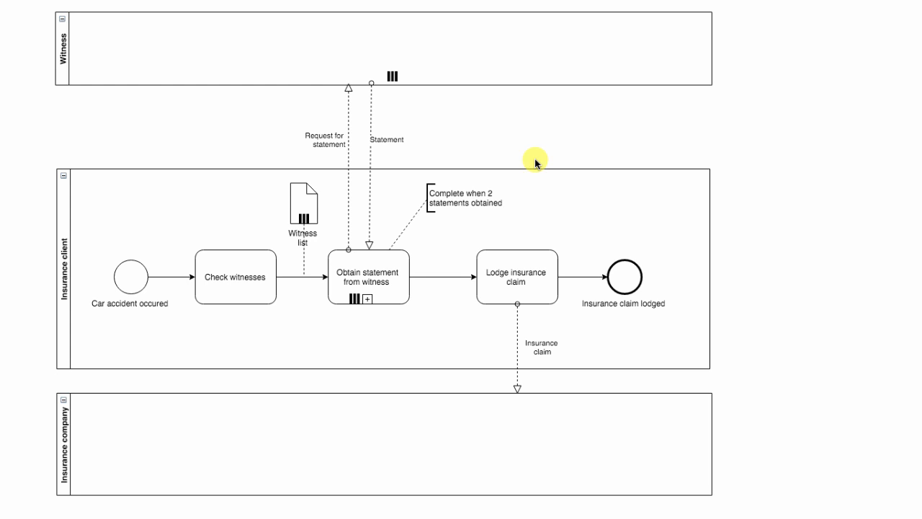
{"action": "left_click", "coordinate": [404, 61]}
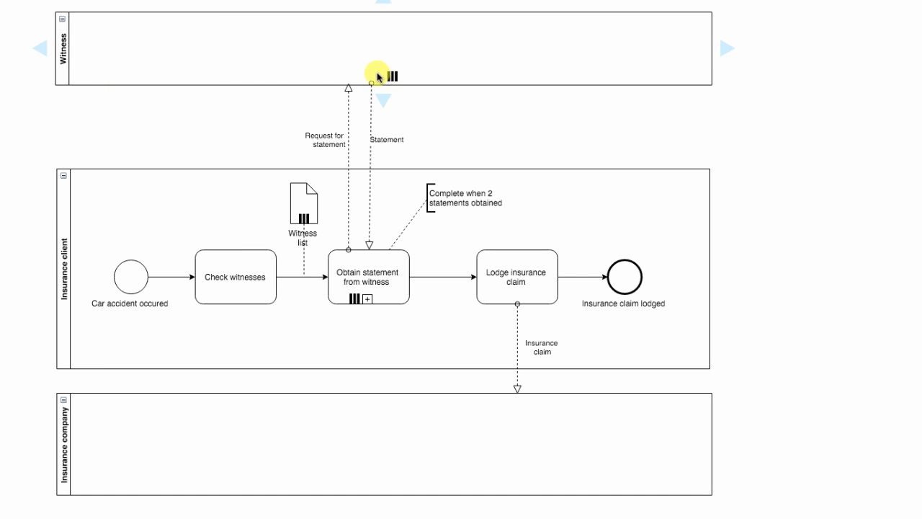
{"action": "mouse_move", "coordinate": [505, 149]}
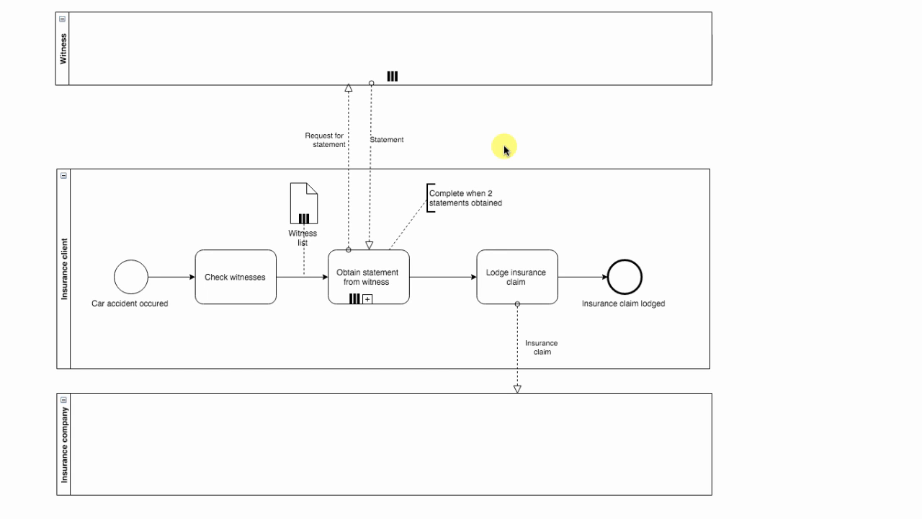
{"action": "mouse_move", "coordinate": [488, 207]}
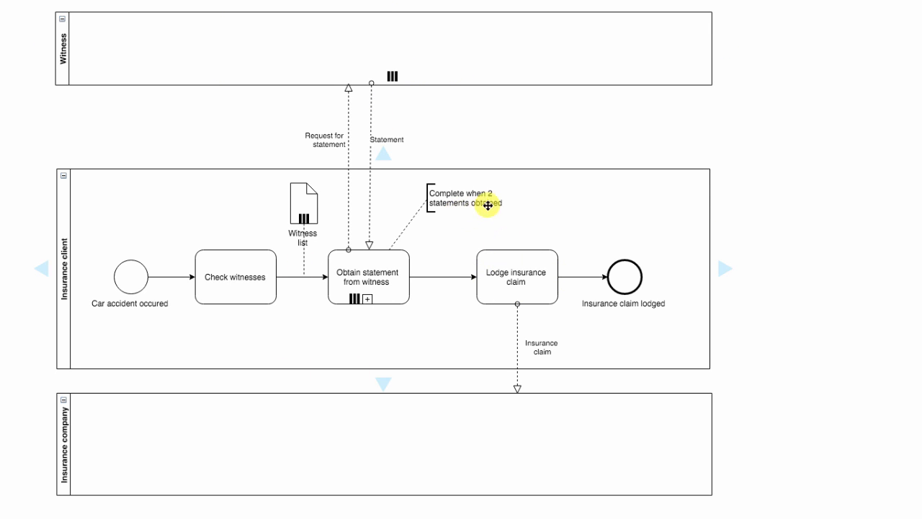
{"action": "left_click", "coordinate": [517, 277]}
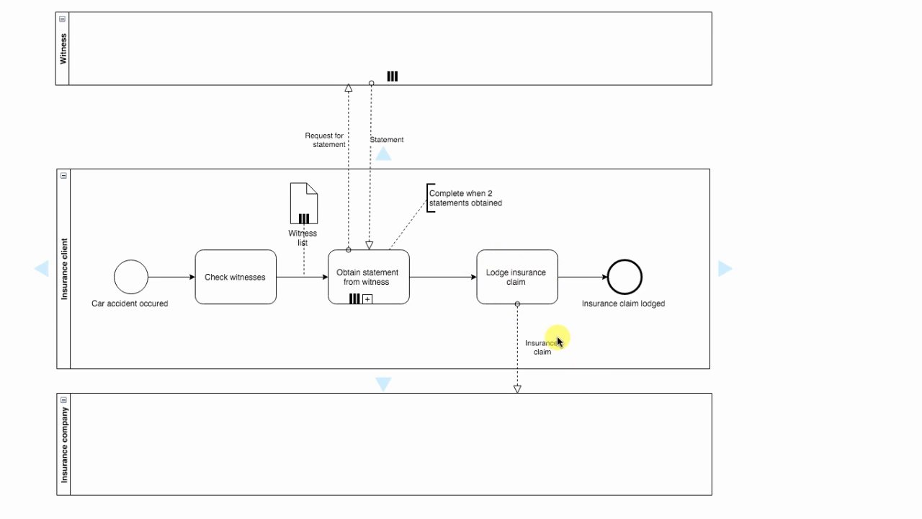
{"action": "left_click", "coordinate": [119, 422]}
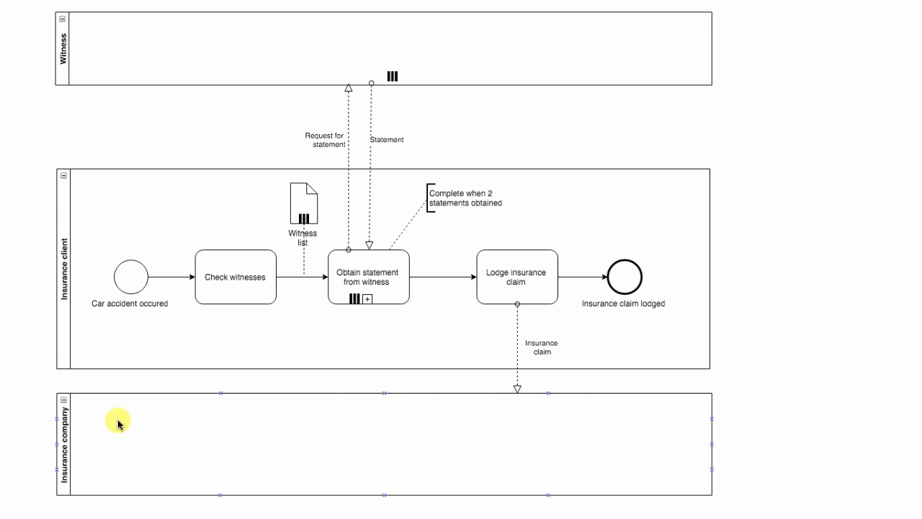
{"action": "mouse_move", "coordinate": [637, 332]}
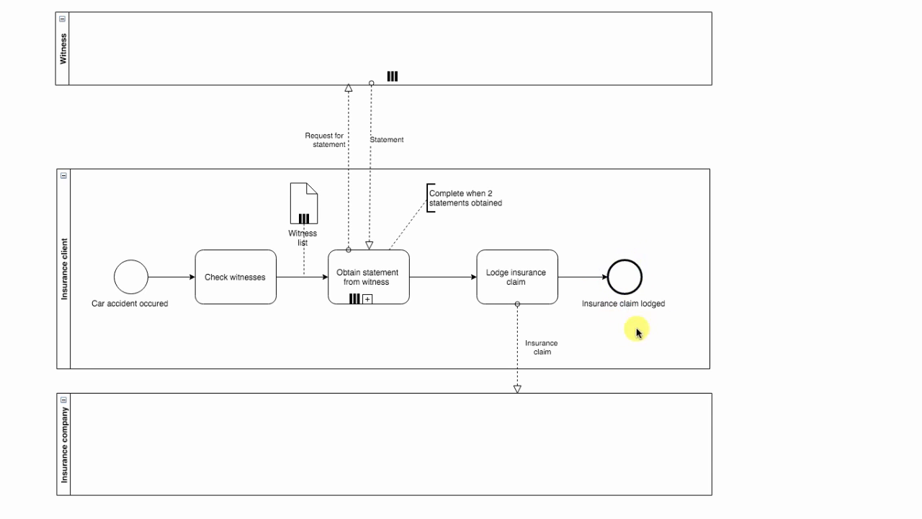
{"action": "mouse_move", "coordinate": [455, 219]}
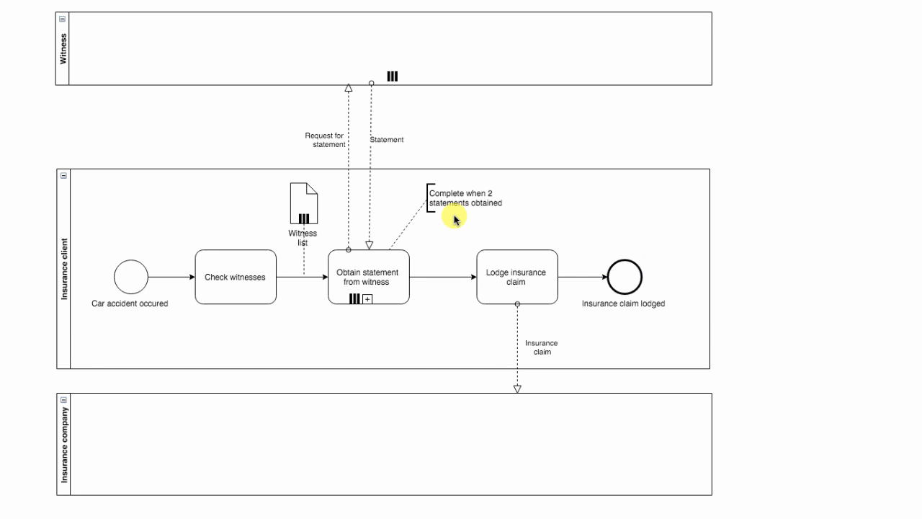